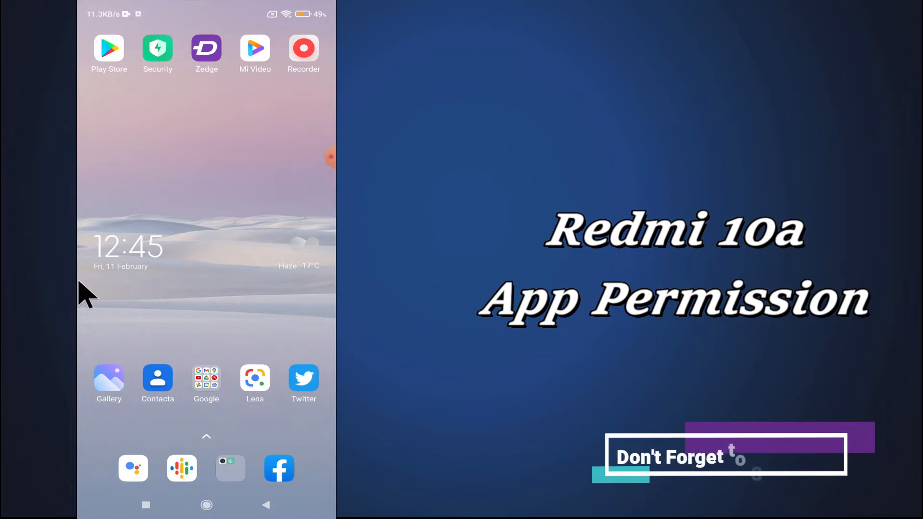
mouse_move(199, 254)
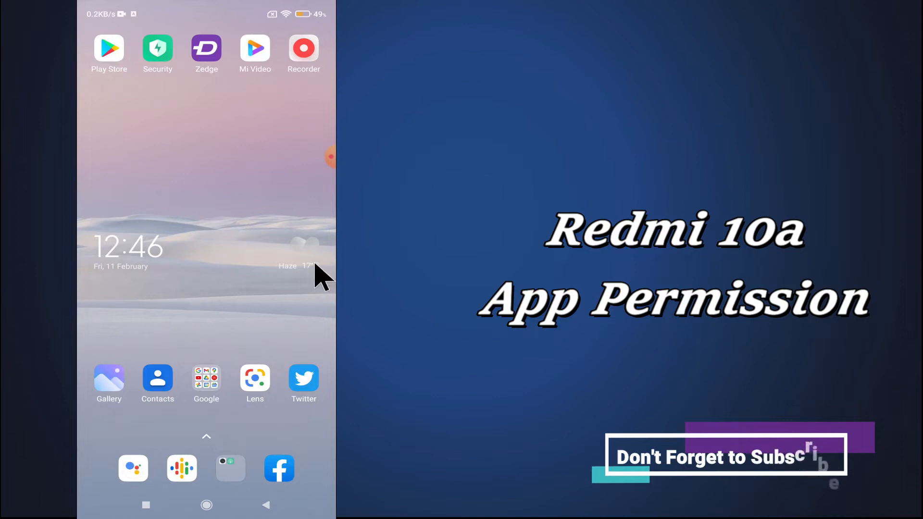
mouse_move(238, 153)
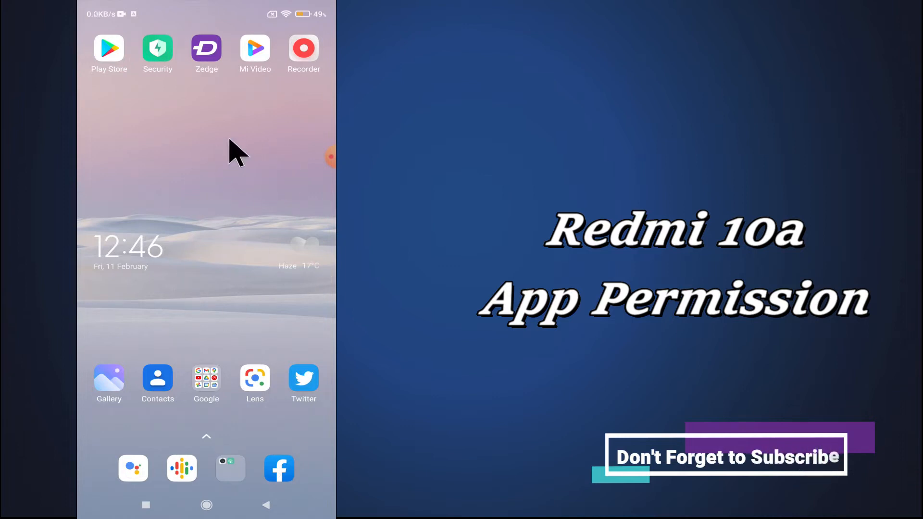
mouse_move(241, 232)
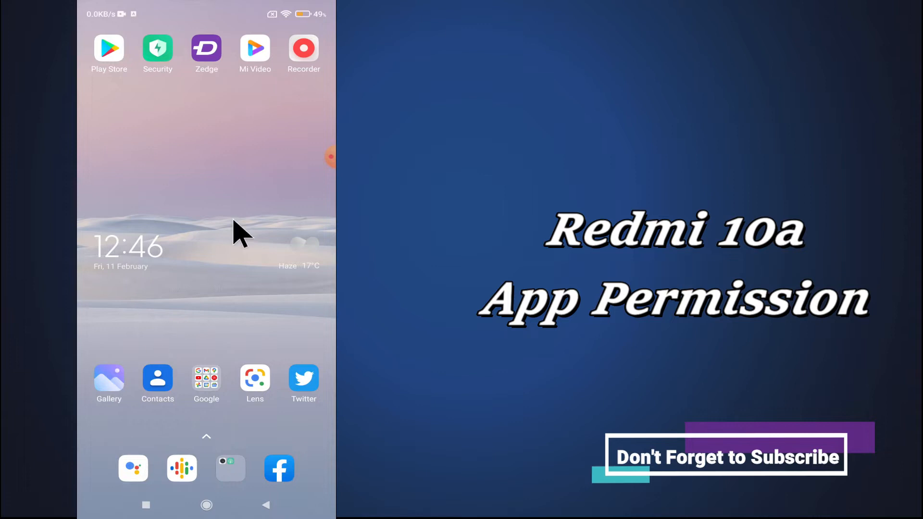
mouse_move(257, 181)
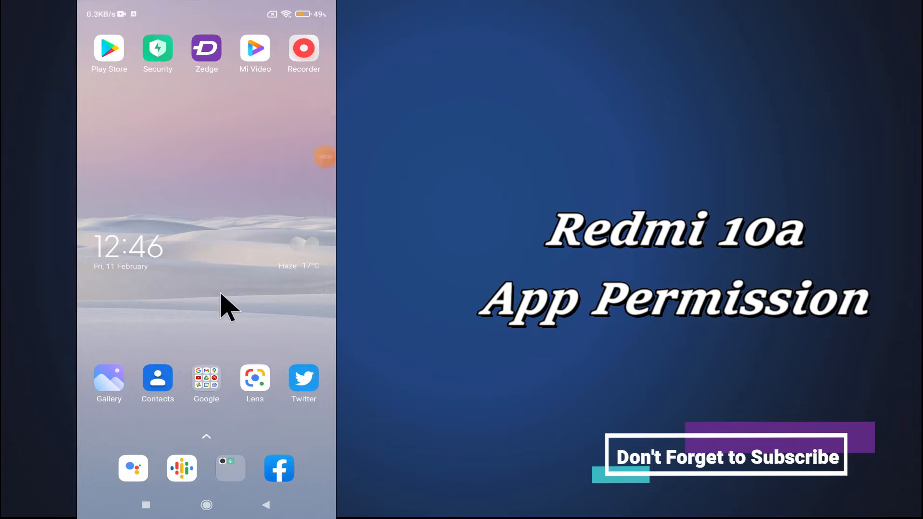
mouse_move(299, 309)
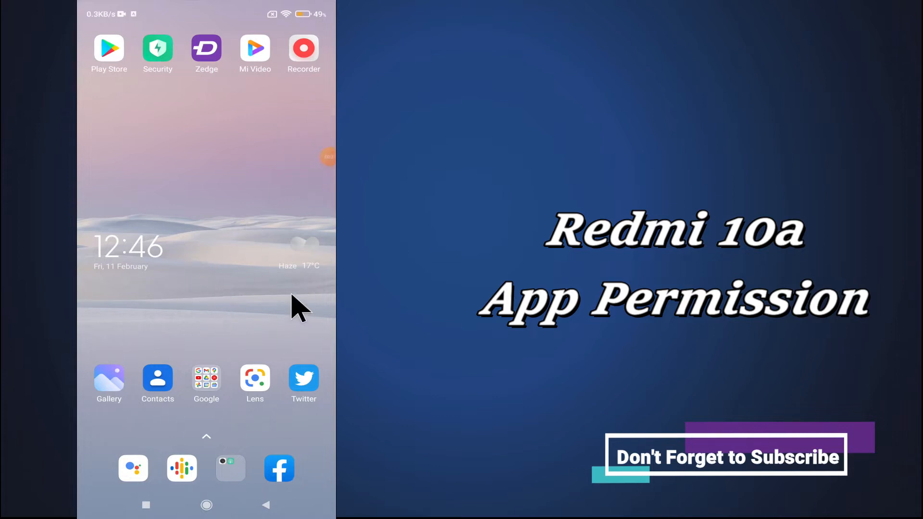